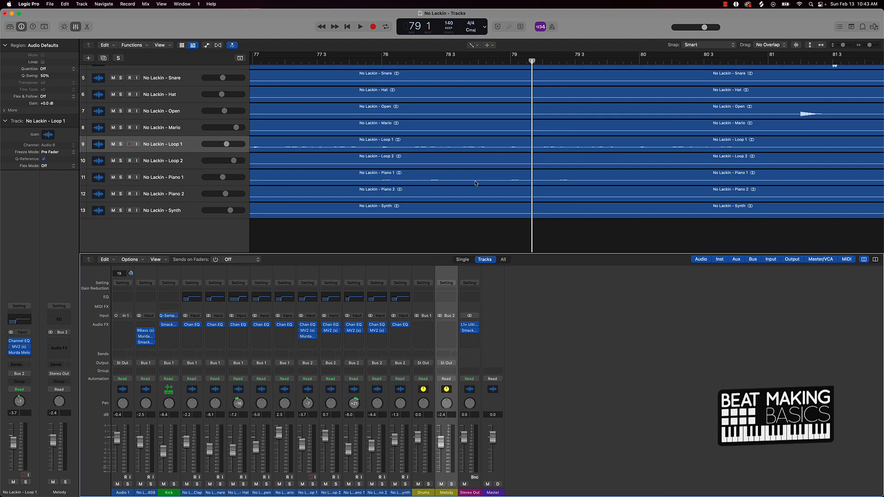
mouse_move(478, 361)
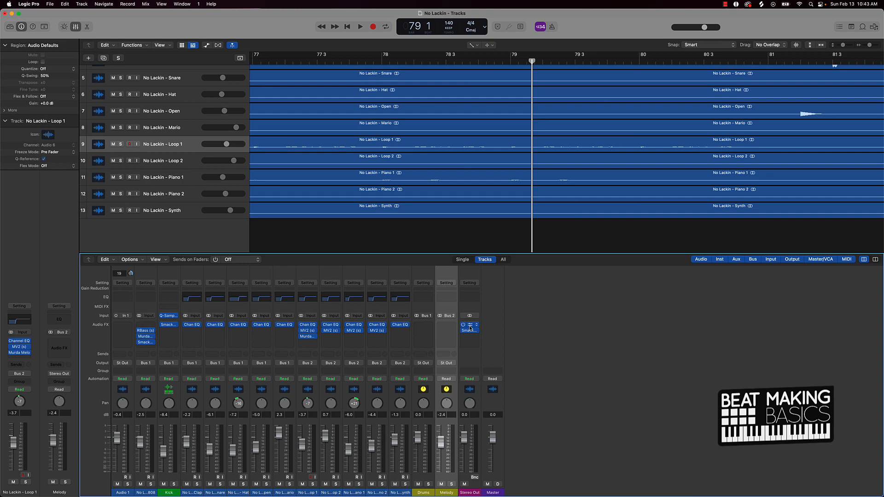
Adjust the L1+ Ultramaximizer threshold on the Stereo Out after moving its window aside
left_click(470, 329)
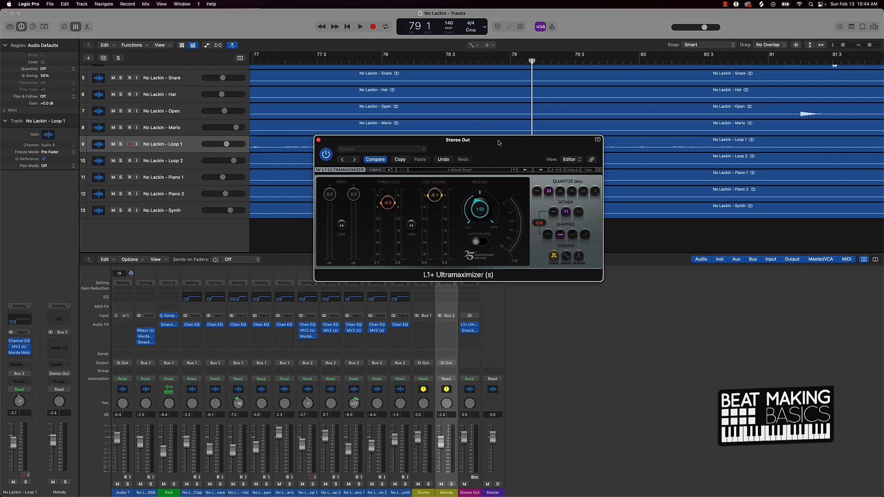
left_click_drag(458, 140, 268, 118)
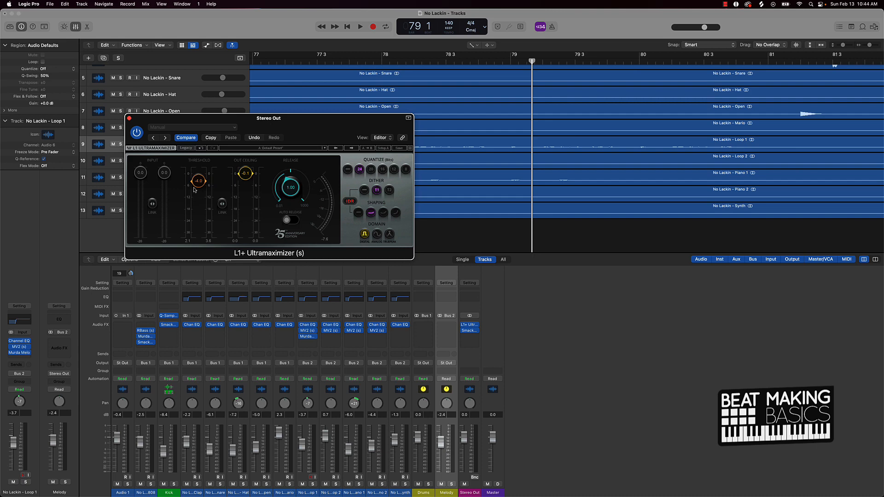
mouse_move(202, 176)
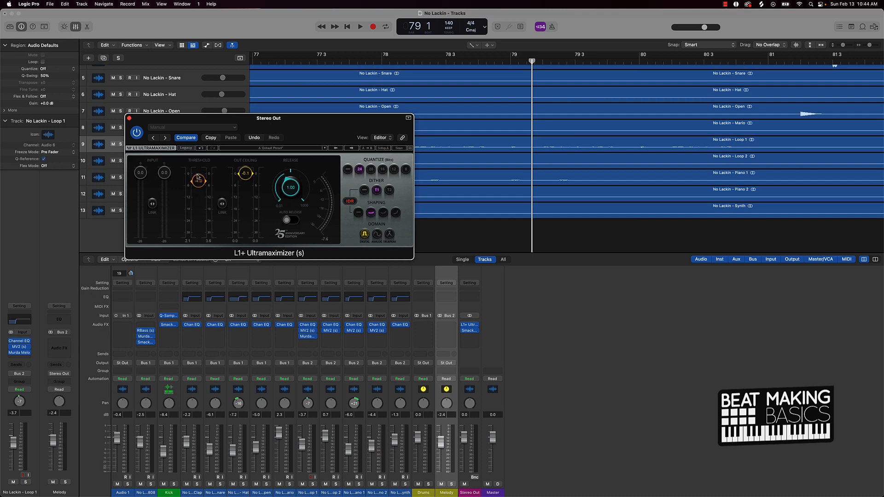
left_click_drag(199, 179, 199, 186)
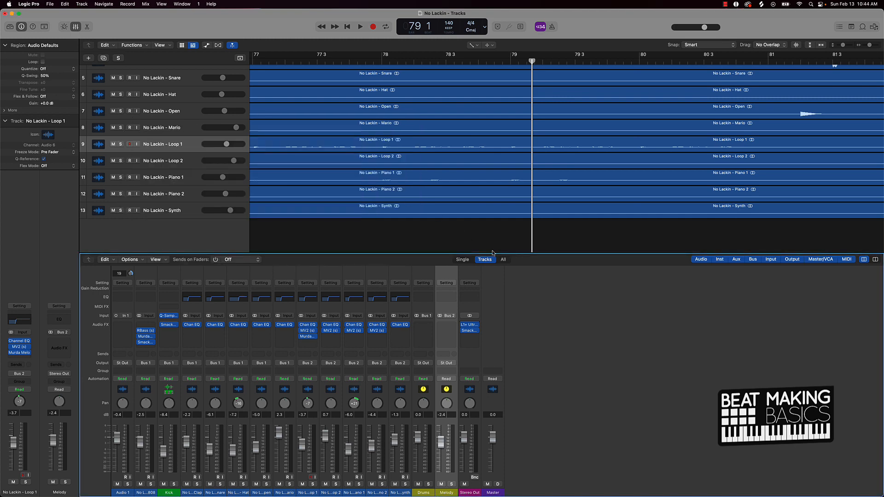
Audition the looped bars 17–25 through the master chain twice, starting and stopping playback
left_click(469, 331)
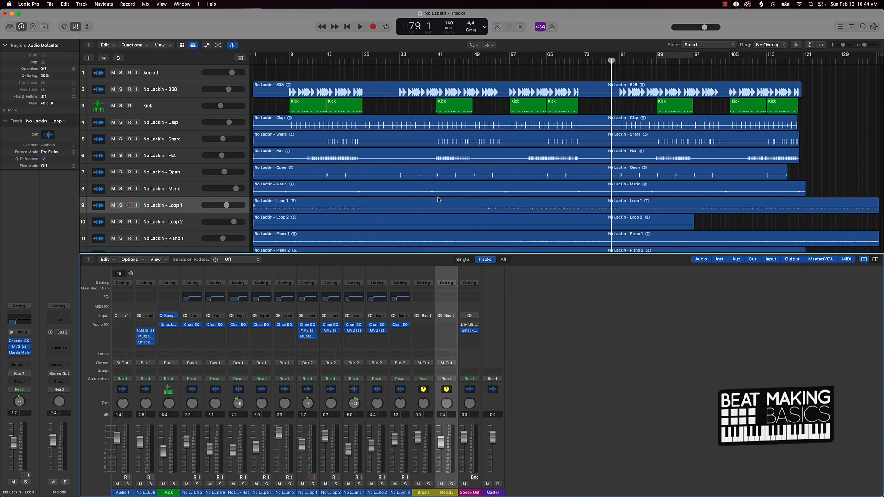
mouse_move(327, 56)
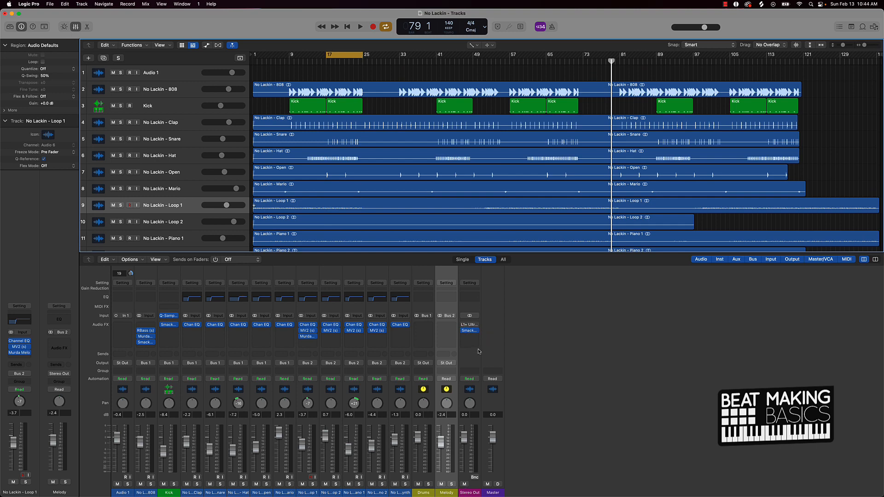
left_click(360, 27)
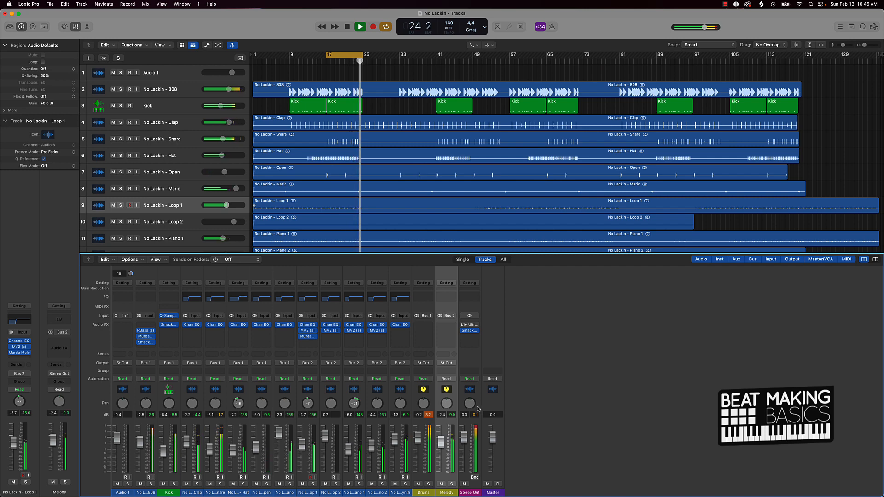
left_click(360, 26)
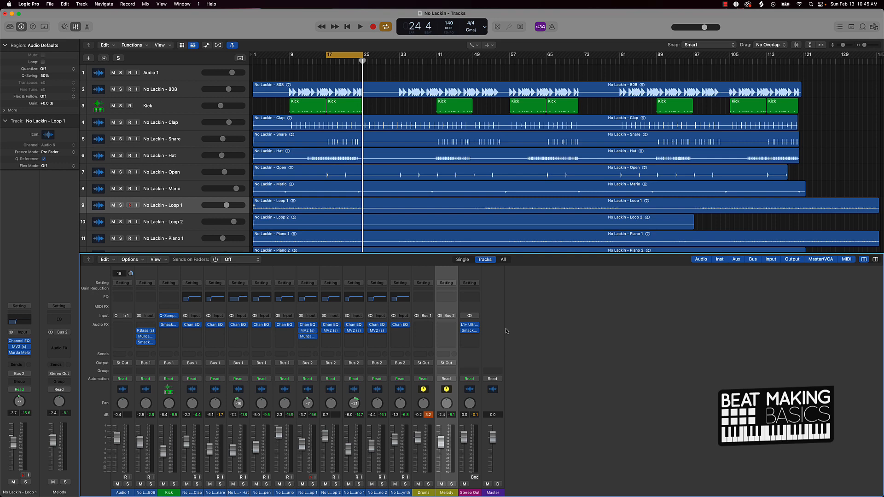
left_click(360, 27)
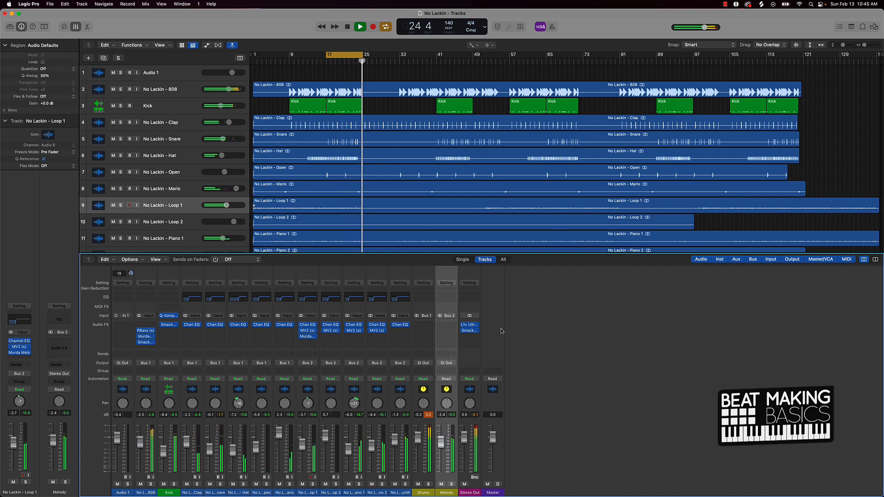
left_click(360, 26)
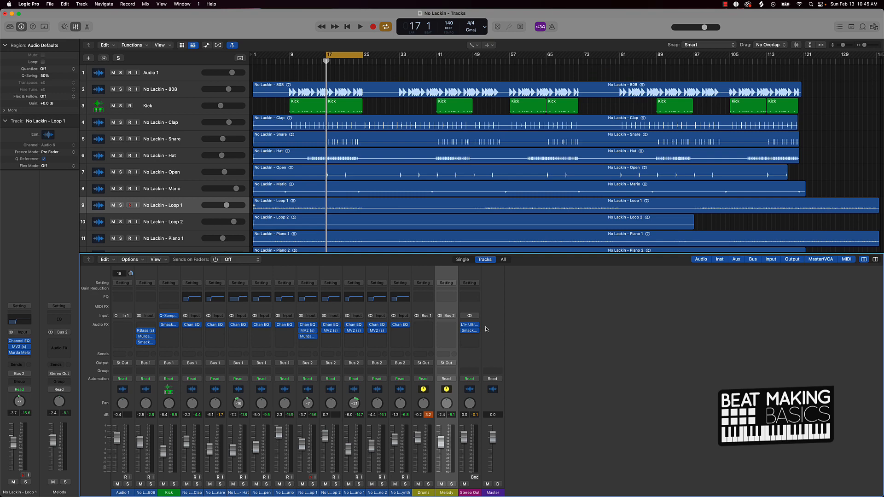
left_click(468, 325)
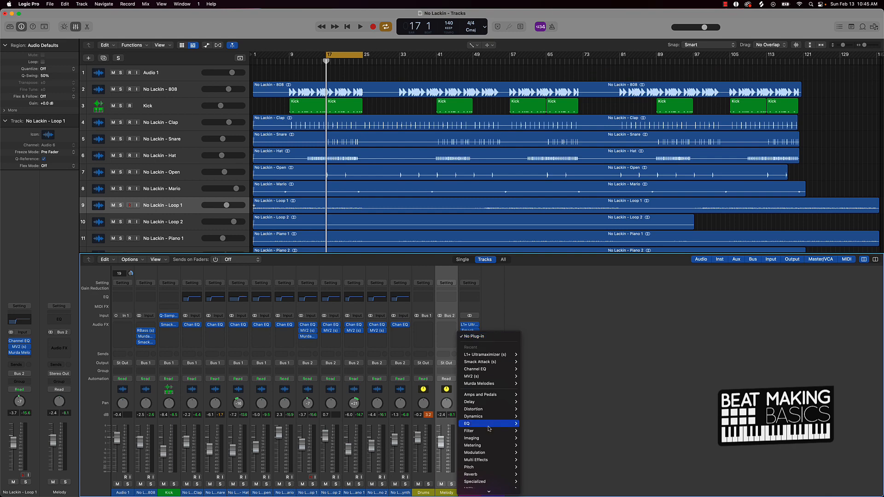
mouse_move(472, 409)
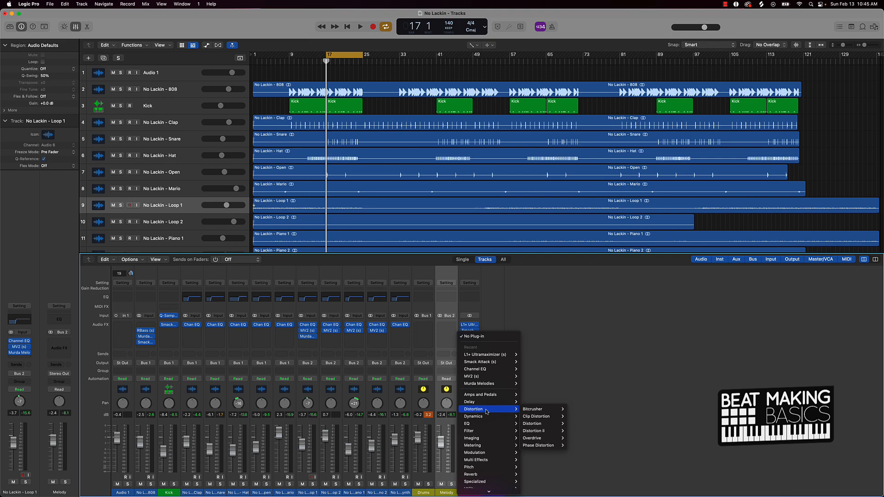
mouse_move(485, 411)
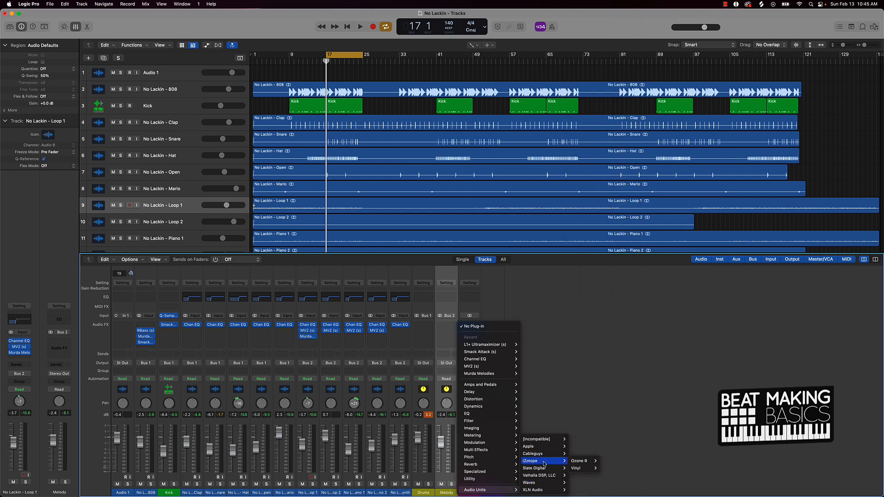
mouse_move(578, 460)
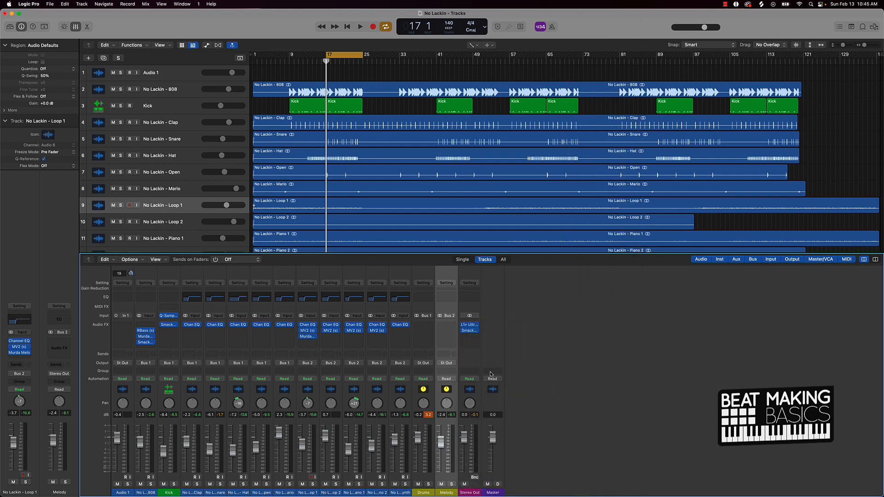
left_click(469, 331)
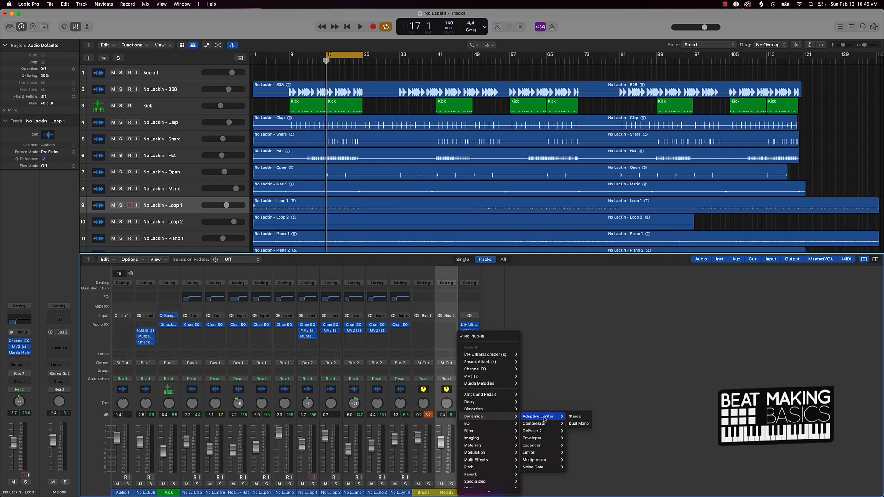
mouse_move(562, 416)
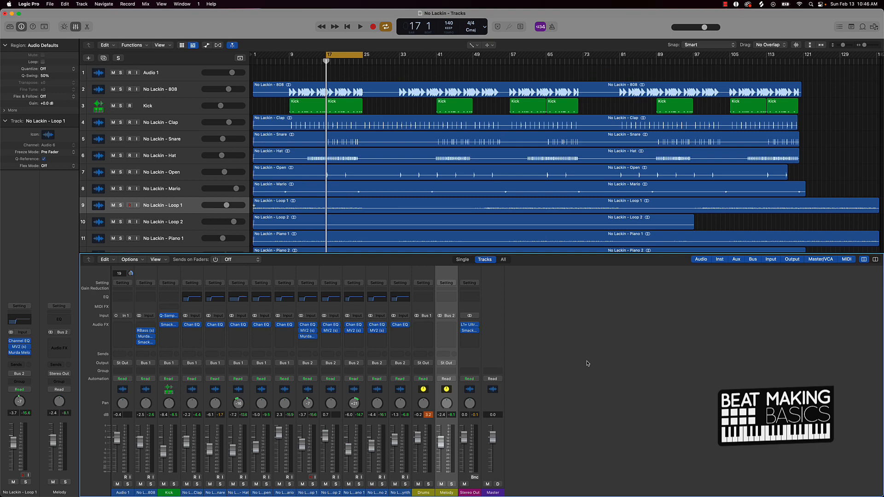
mouse_move(508, 316)
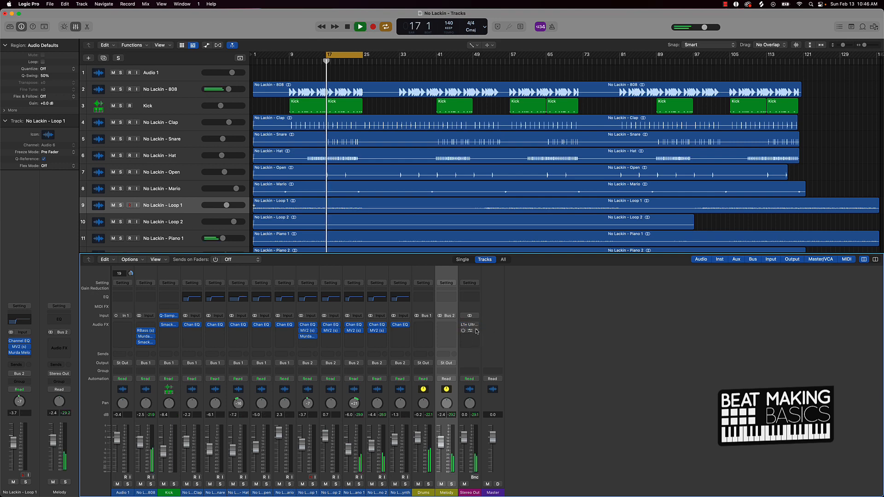
Play and stop the cycle once more, then bring up Smack Attack on the Stereo Out
left_click(360, 27)
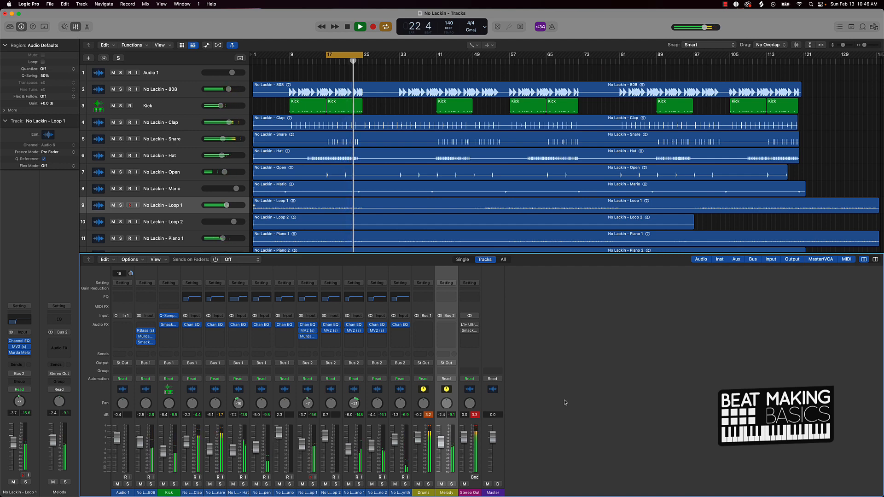
left_click(347, 27)
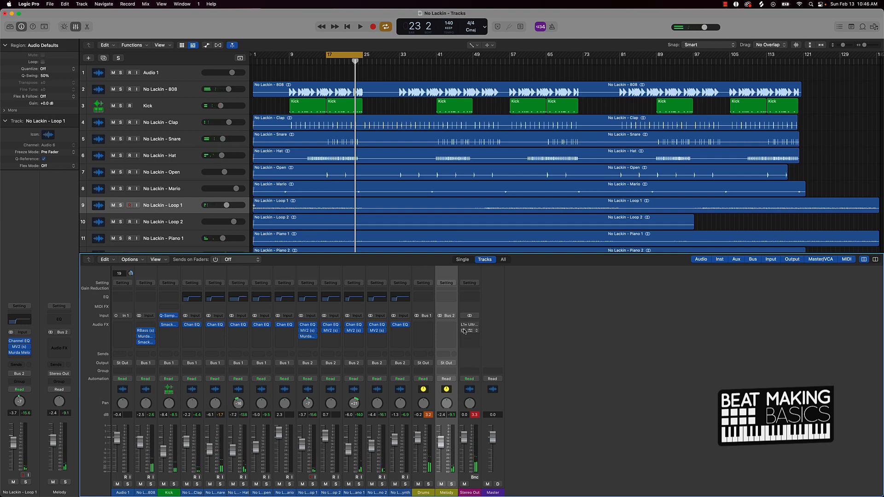
left_click(469, 324)
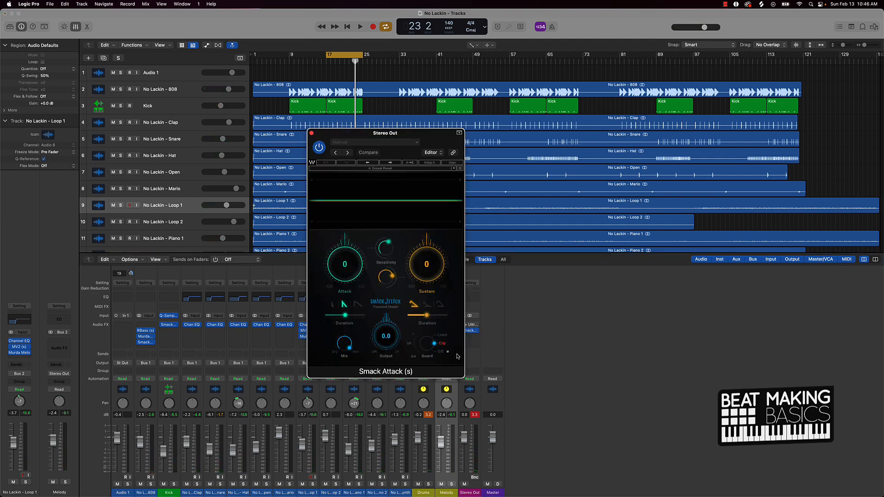
left_click(431, 347)
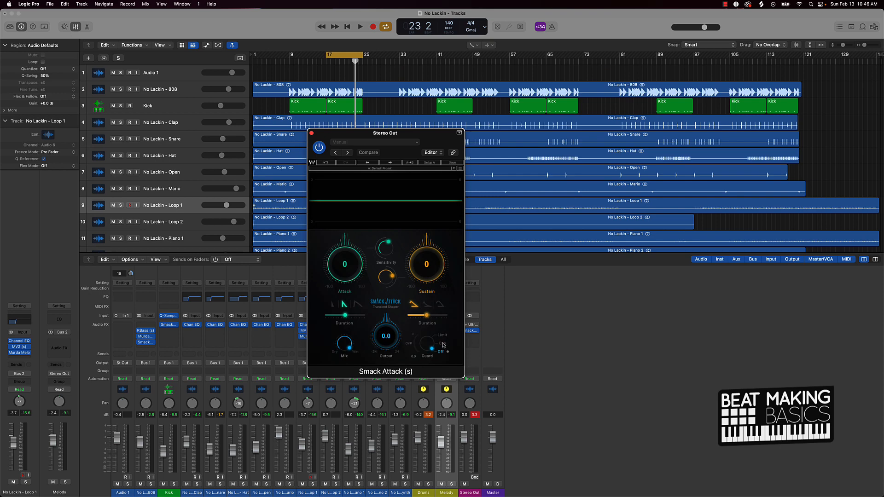
left_click(440, 344)
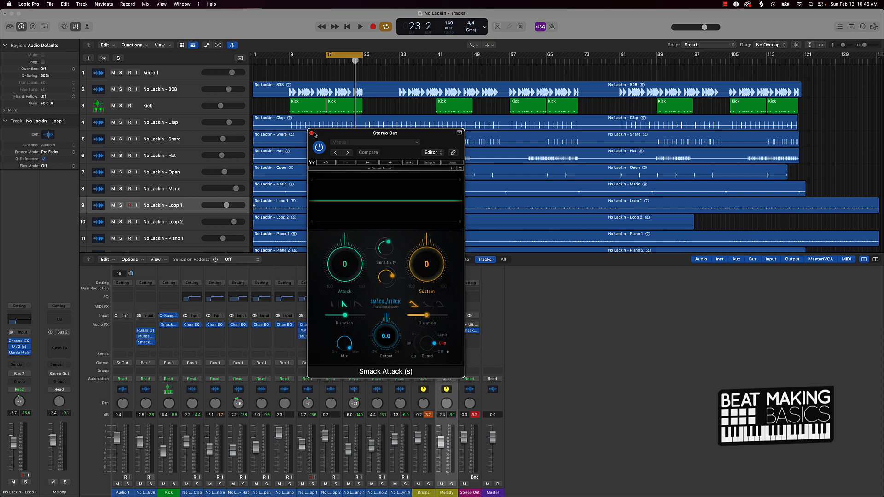
left_click(460, 132)
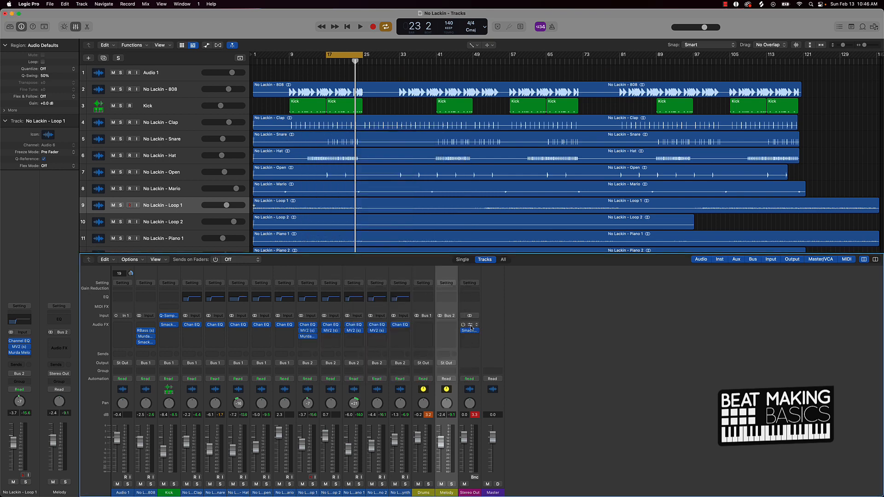
left_click(469, 331)
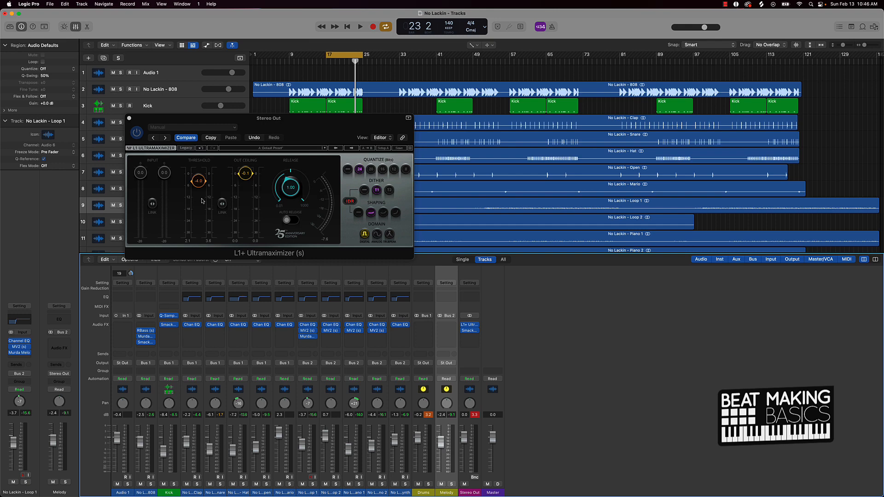
mouse_move(203, 212)
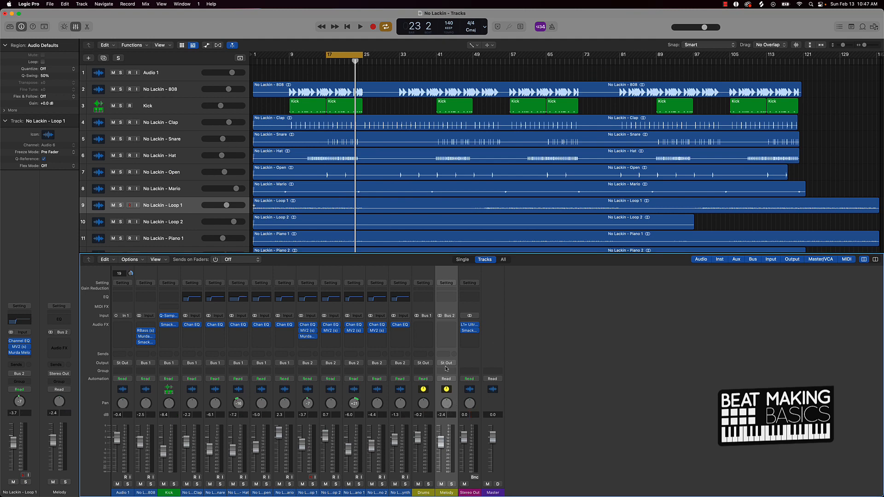
mouse_move(186, 71)
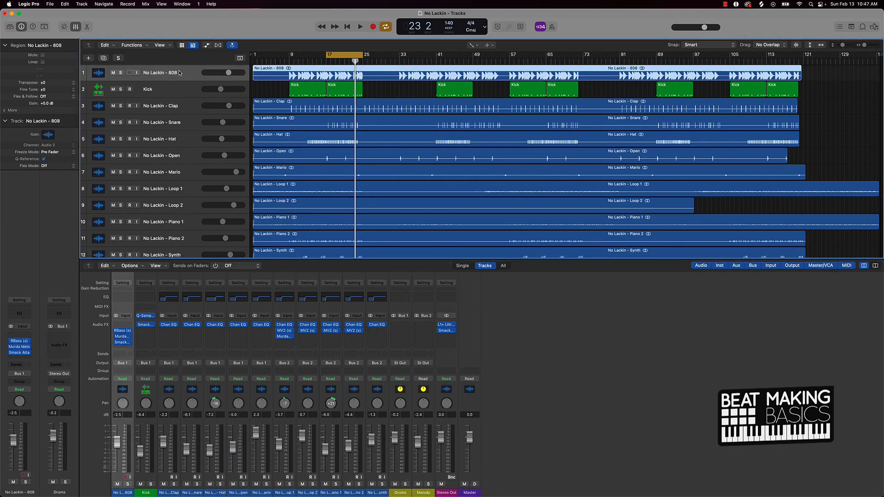
mouse_move(383, 118)
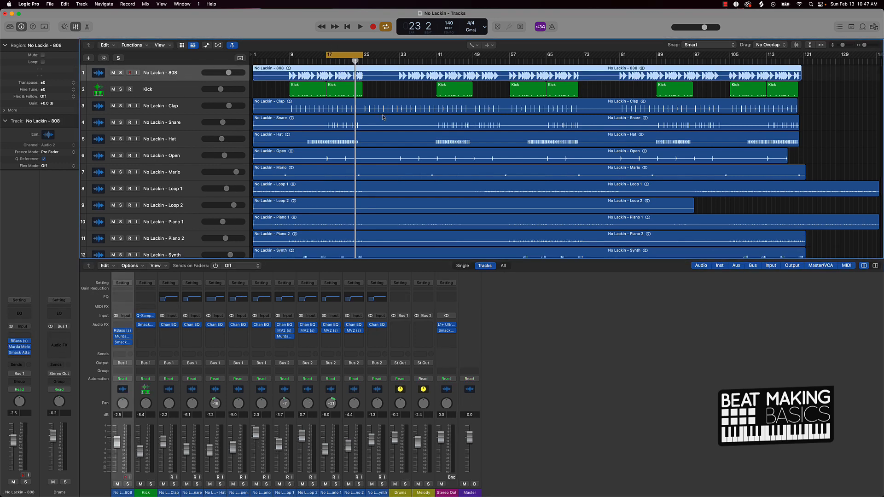
mouse_move(388, 93)
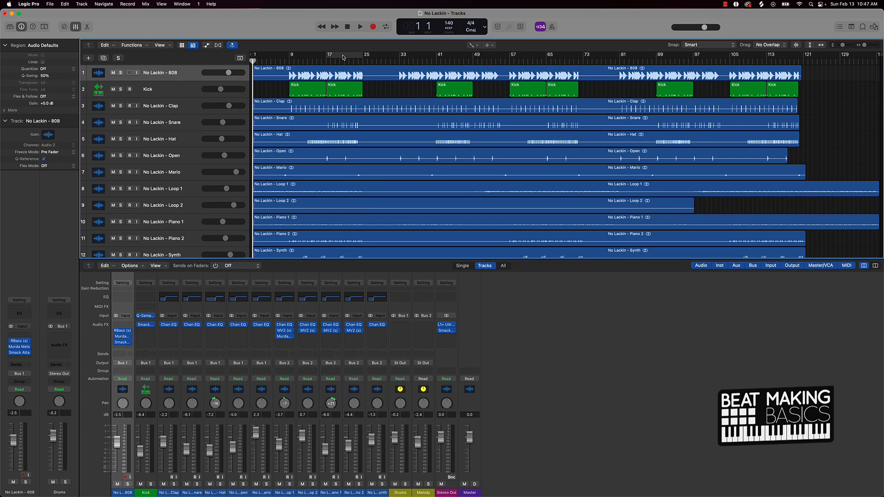
mouse_move(177, 4)
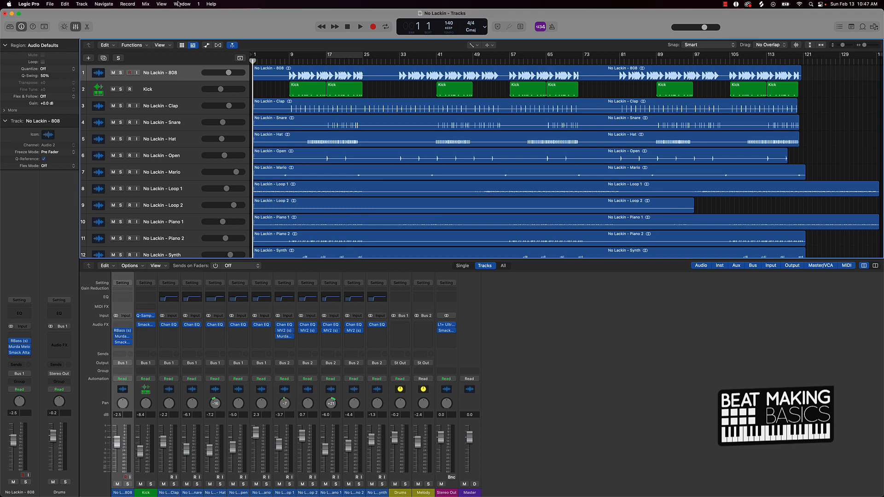